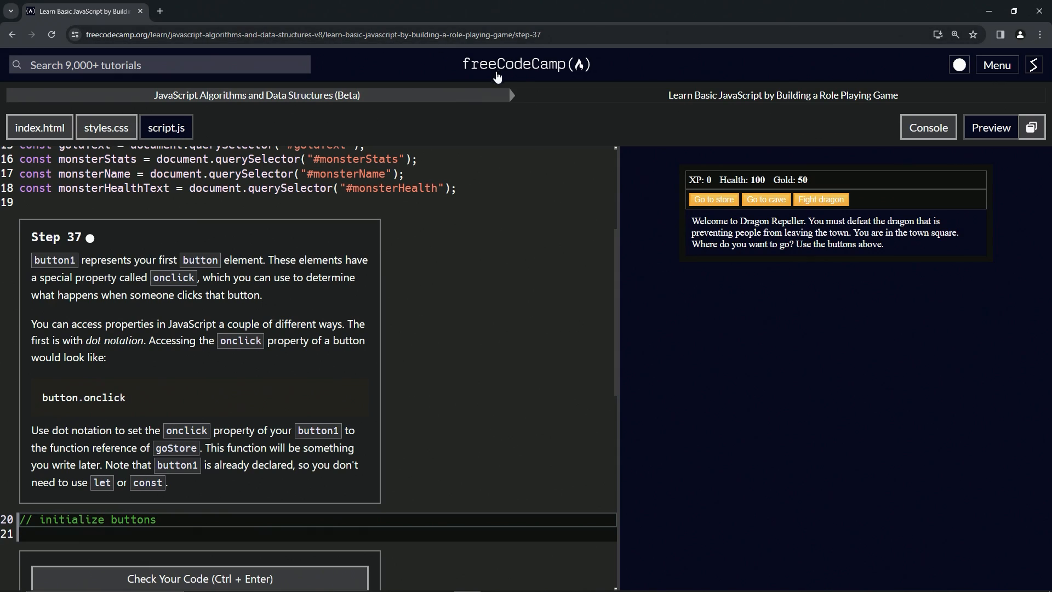
mouse_move(212, 111)
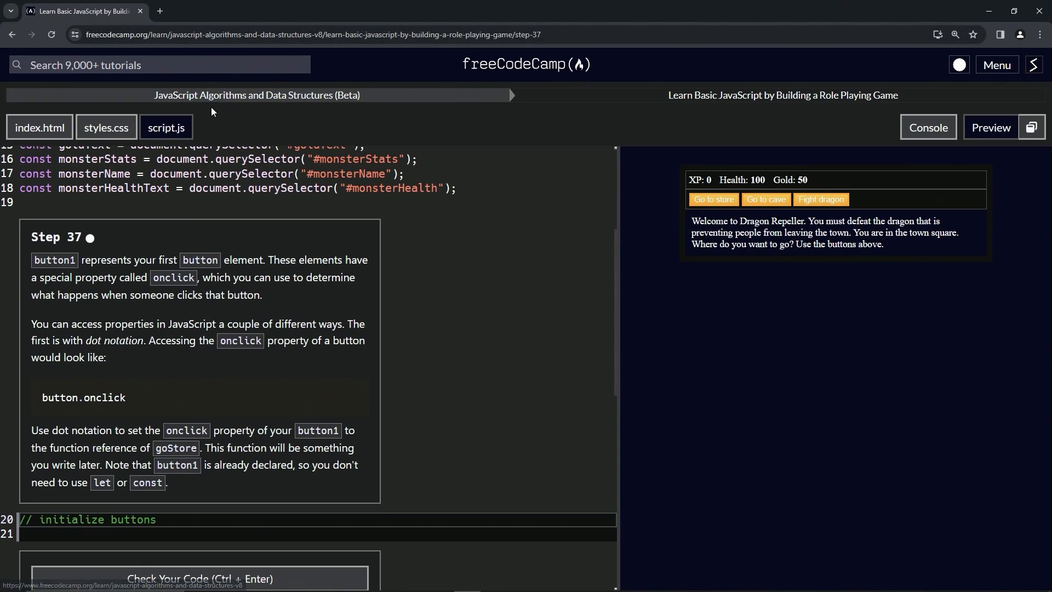
mouse_move(727, 112)
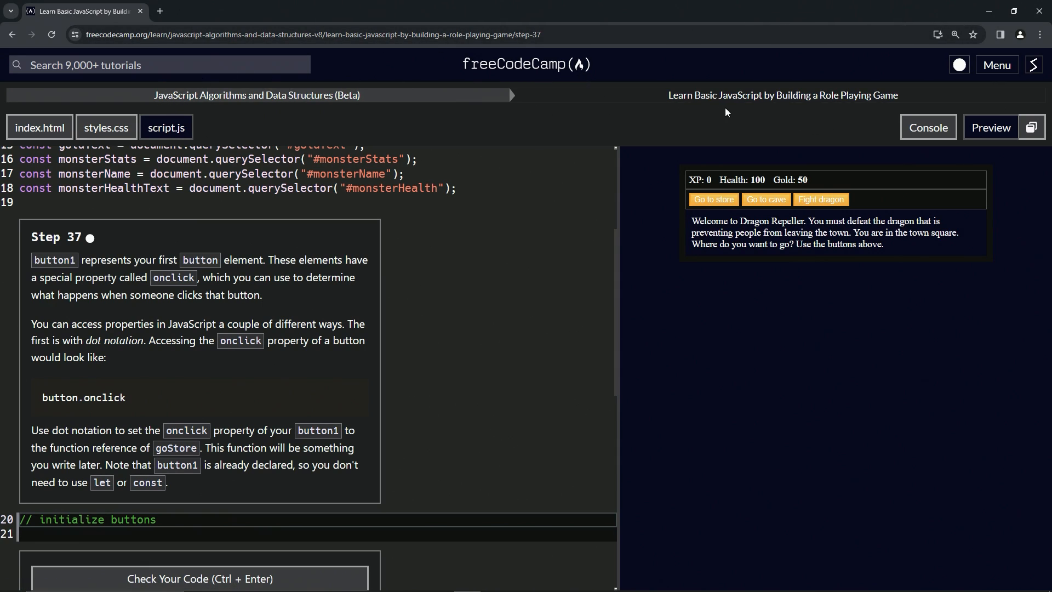
mouse_move(842, 107)
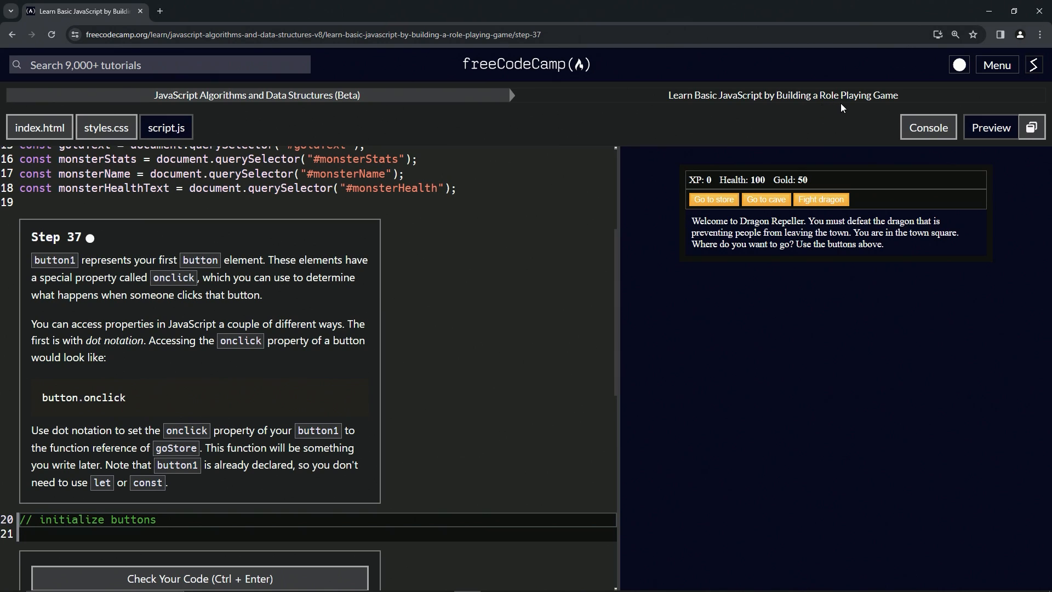
mouse_move(97, 243)
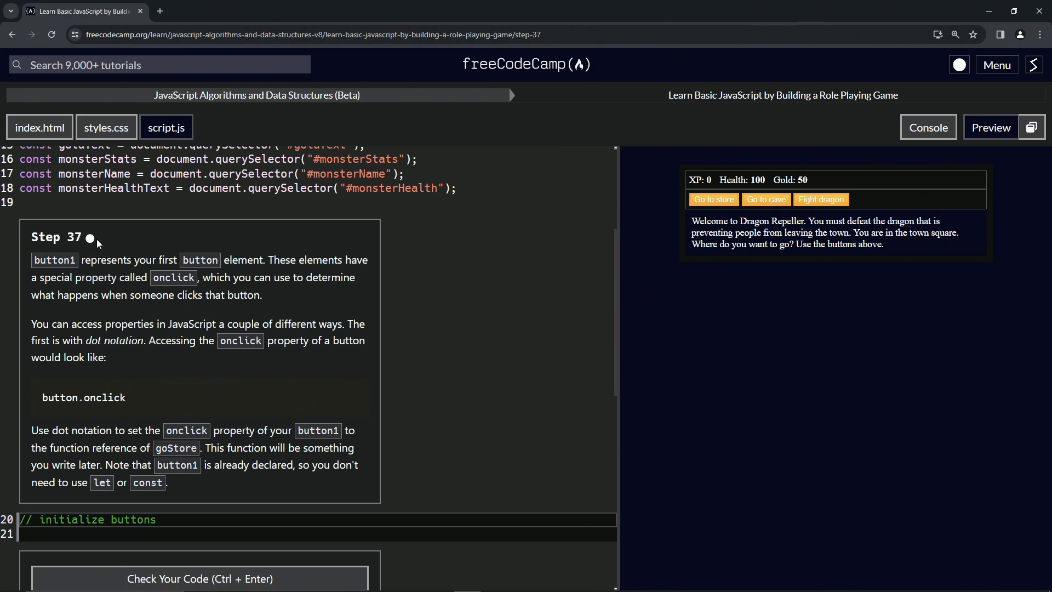
mouse_move(72, 243)
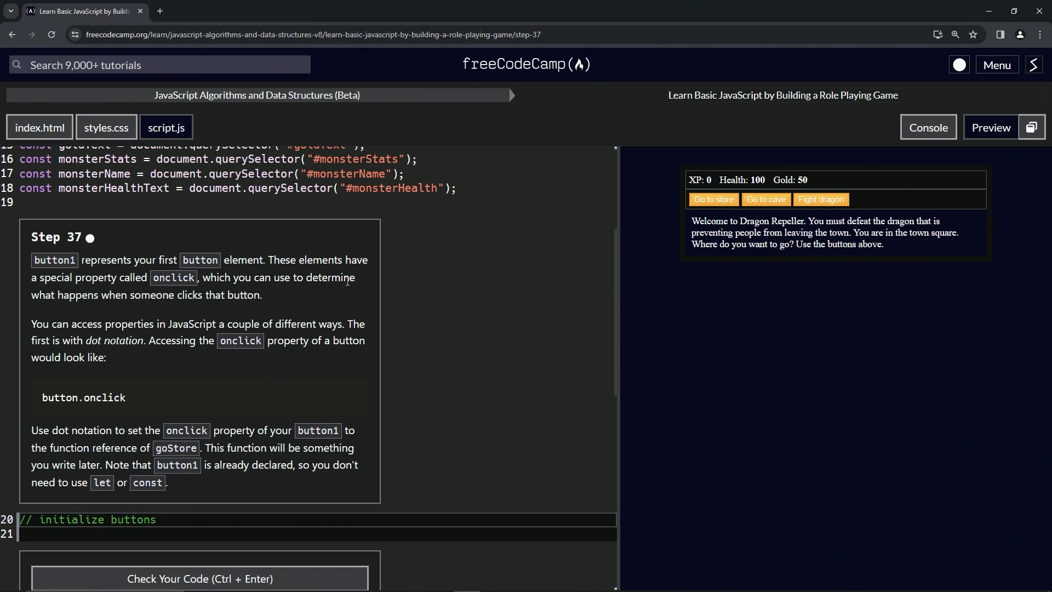
mouse_move(198, 308)
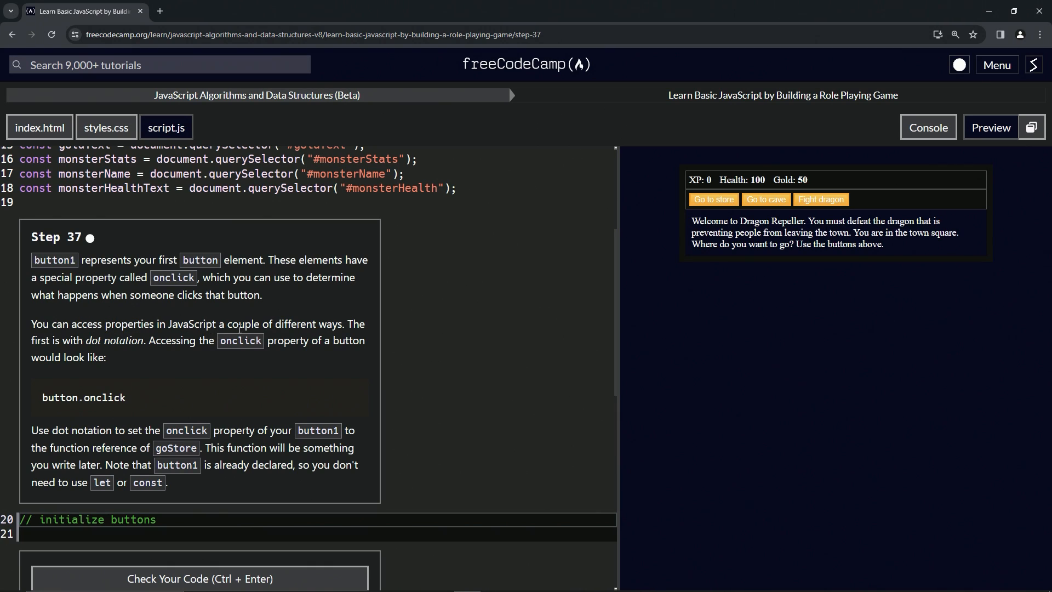
mouse_move(186, 344)
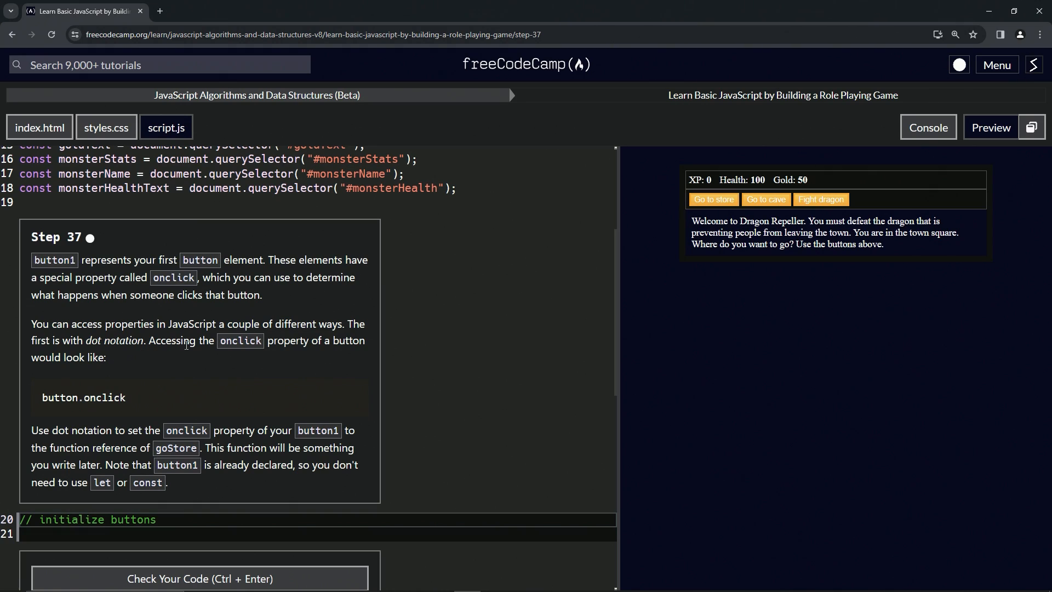
mouse_move(361, 353)
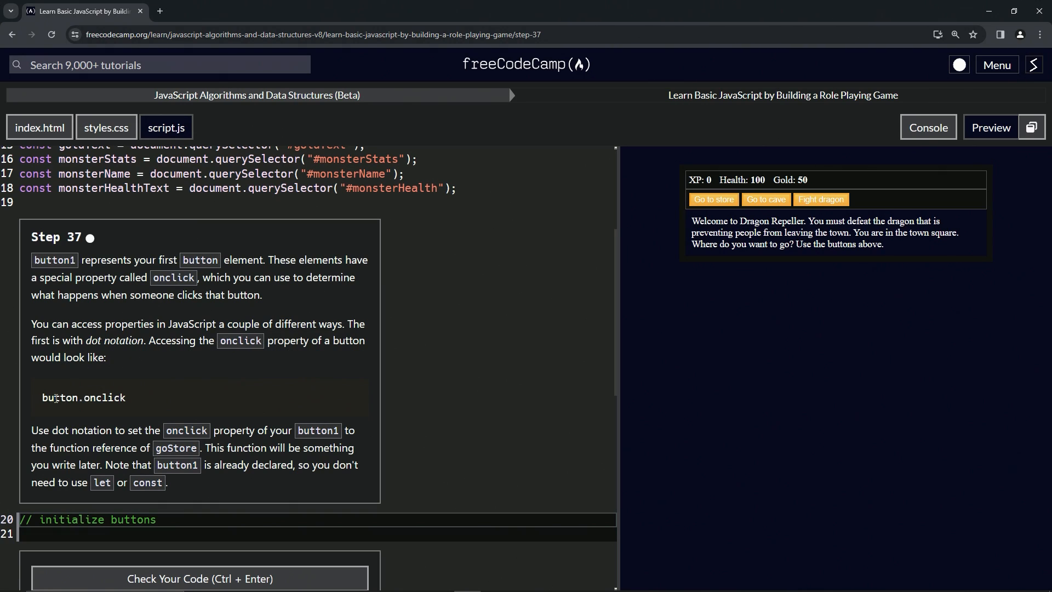
mouse_move(132, 408)
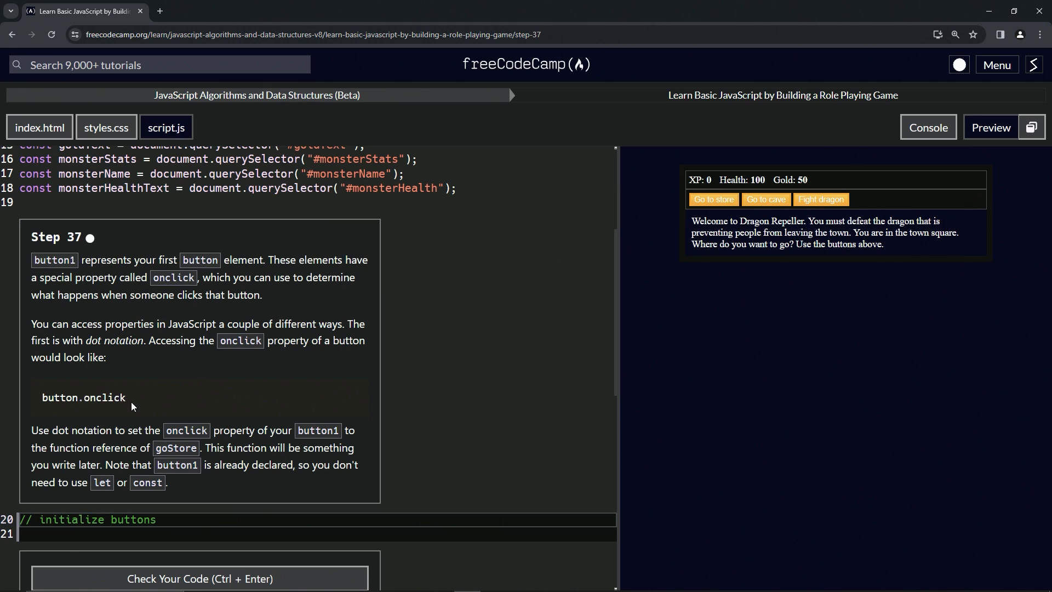
mouse_move(44, 433)
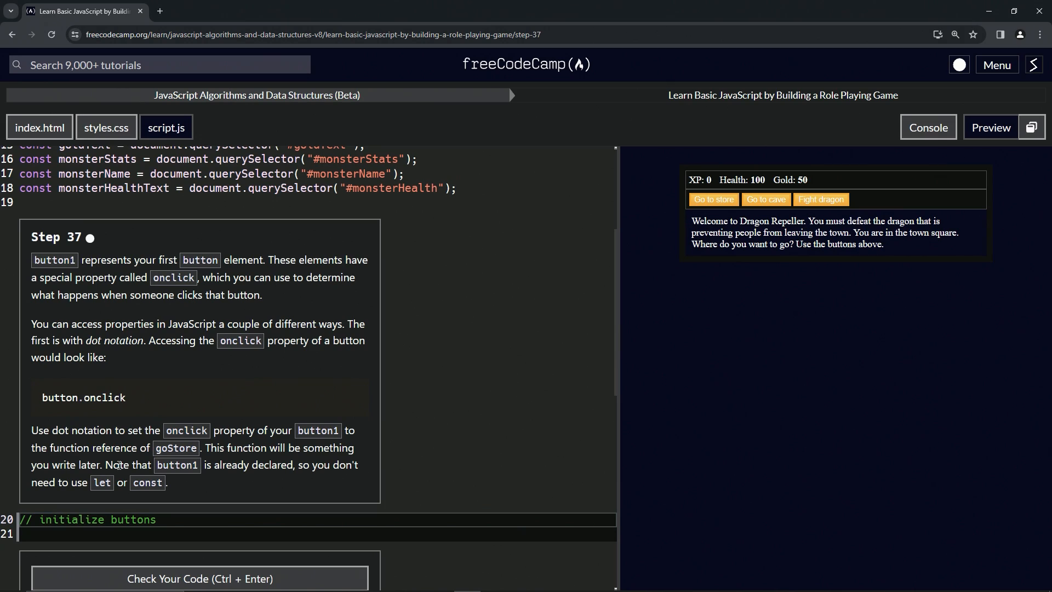
mouse_move(273, 479)
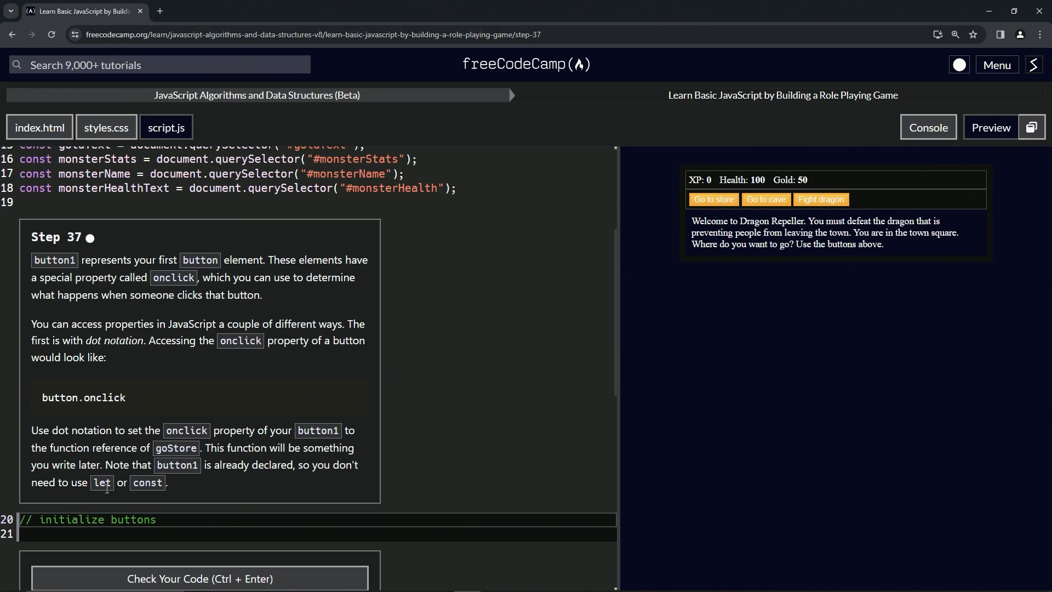
mouse_move(137, 529)
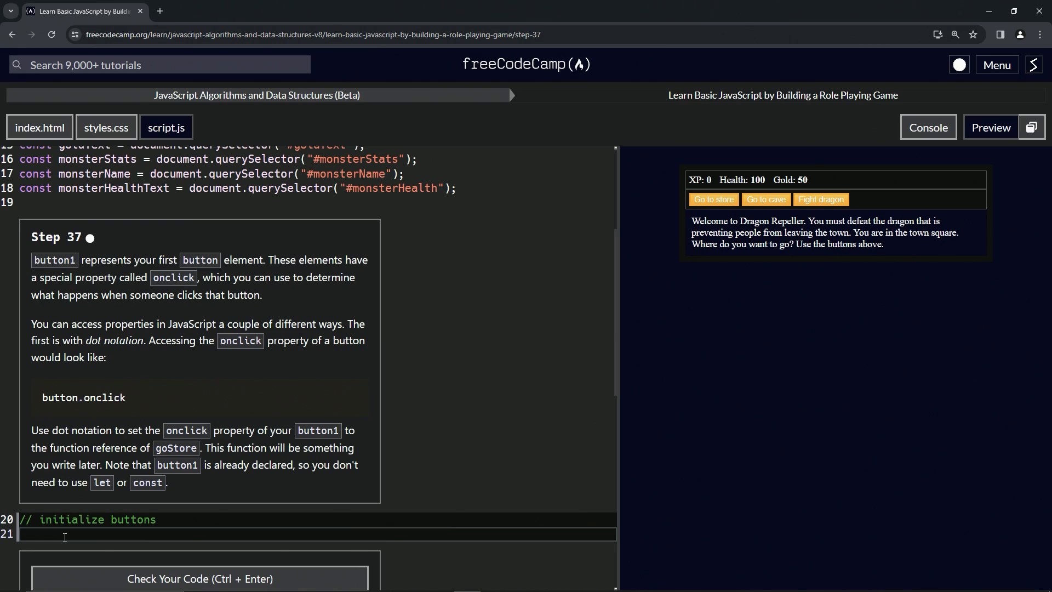
Step: Type 'button1.onclick = goStore' on line 21 of script.js
type("button")
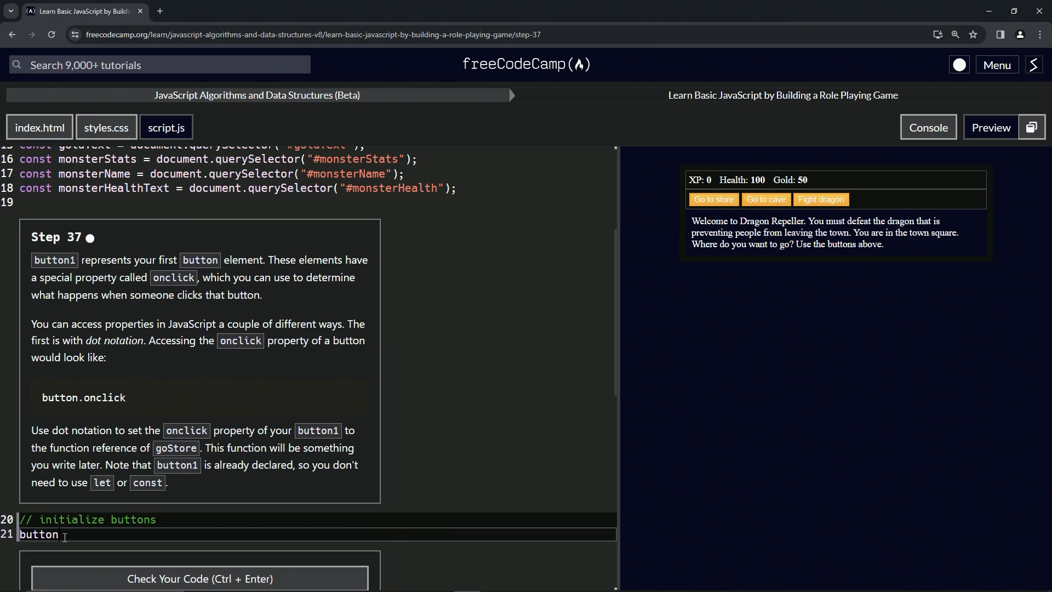
type("1.onclick")
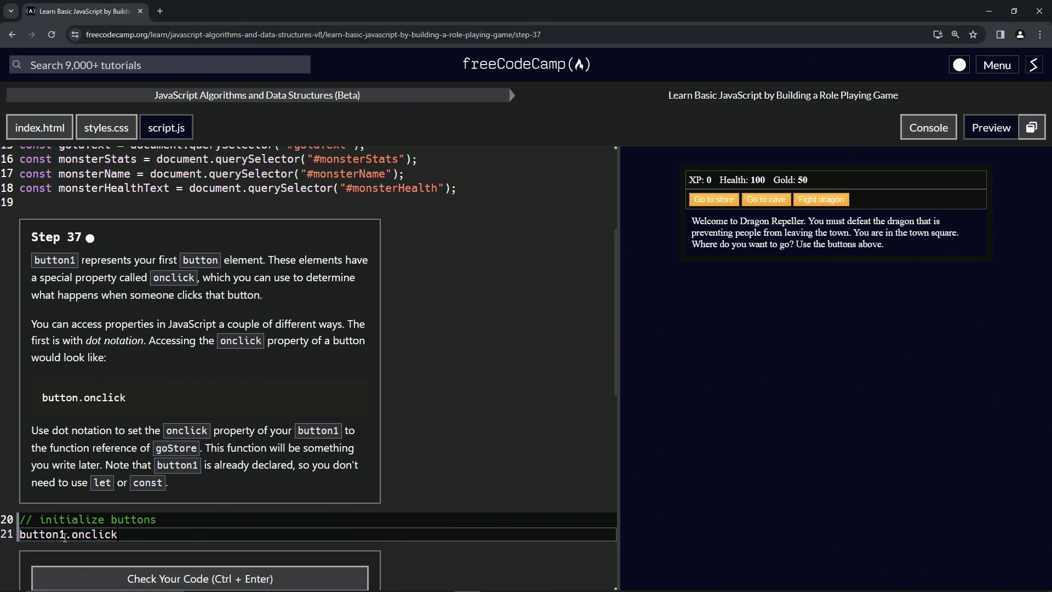
type("=")
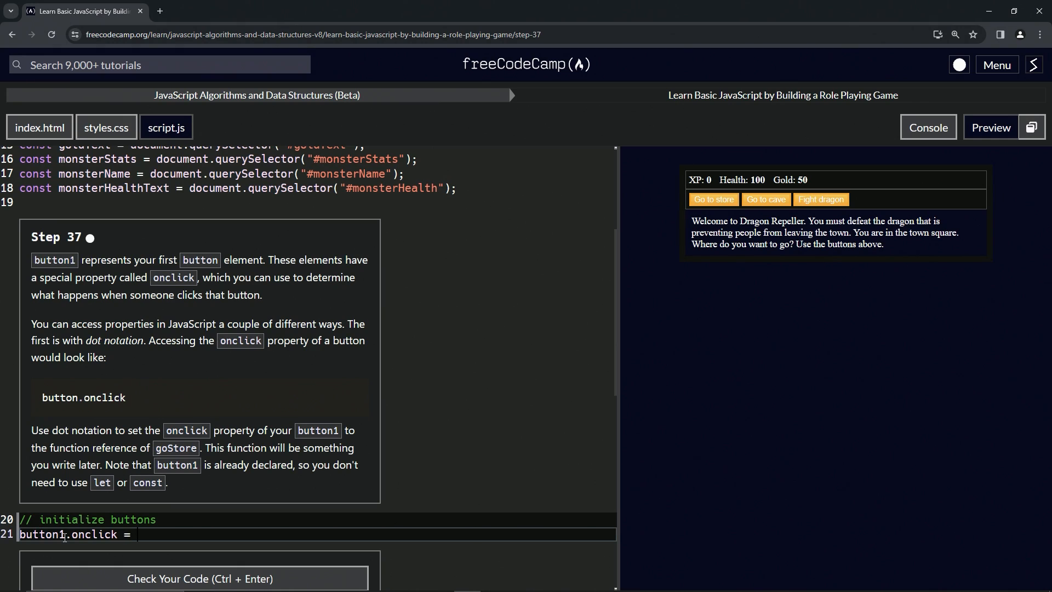
mouse_move(190, 455)
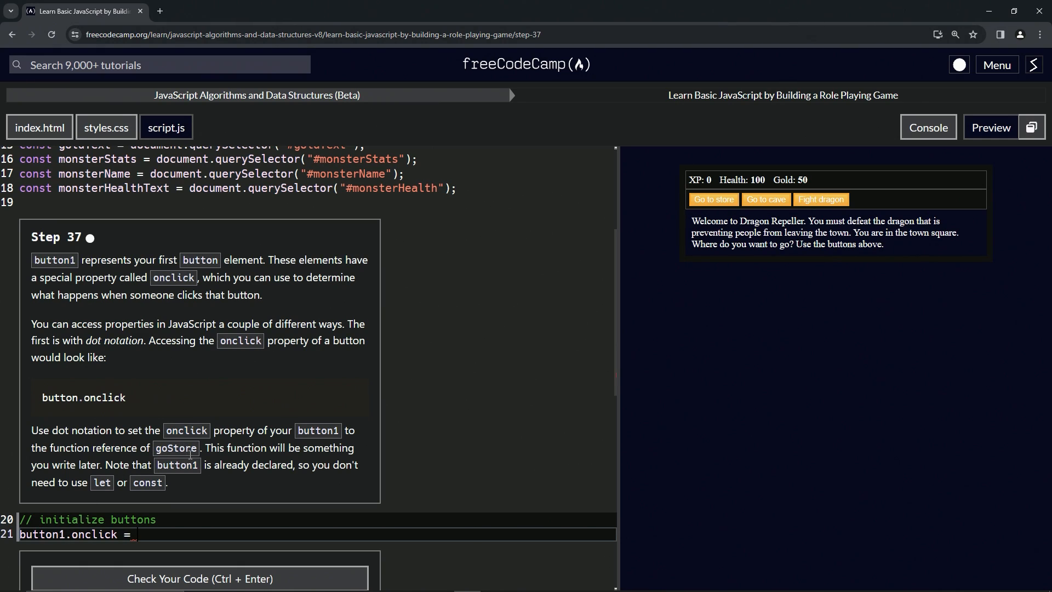
type("go")
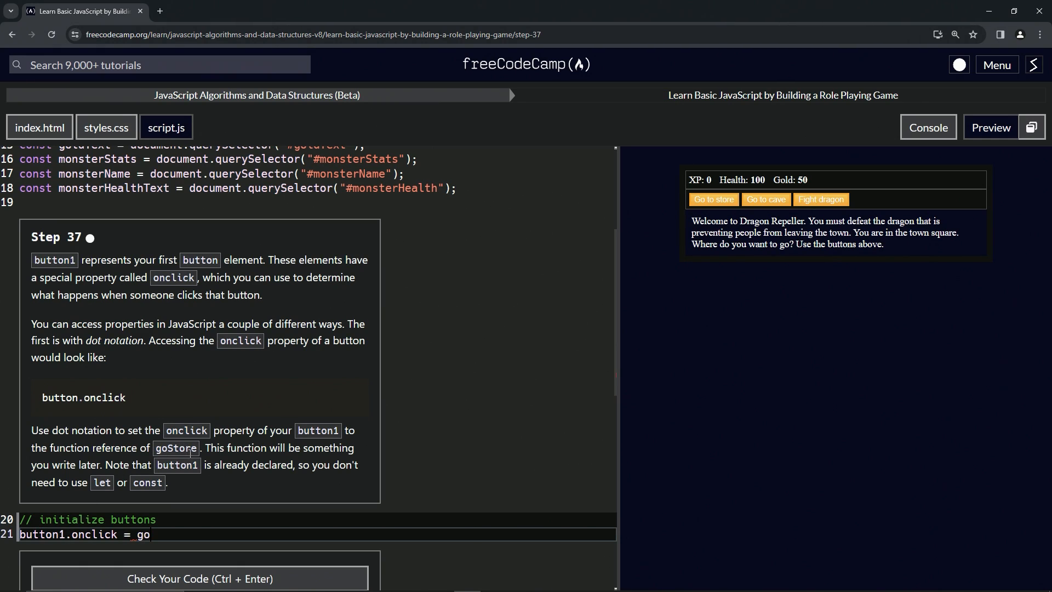
type("Store")
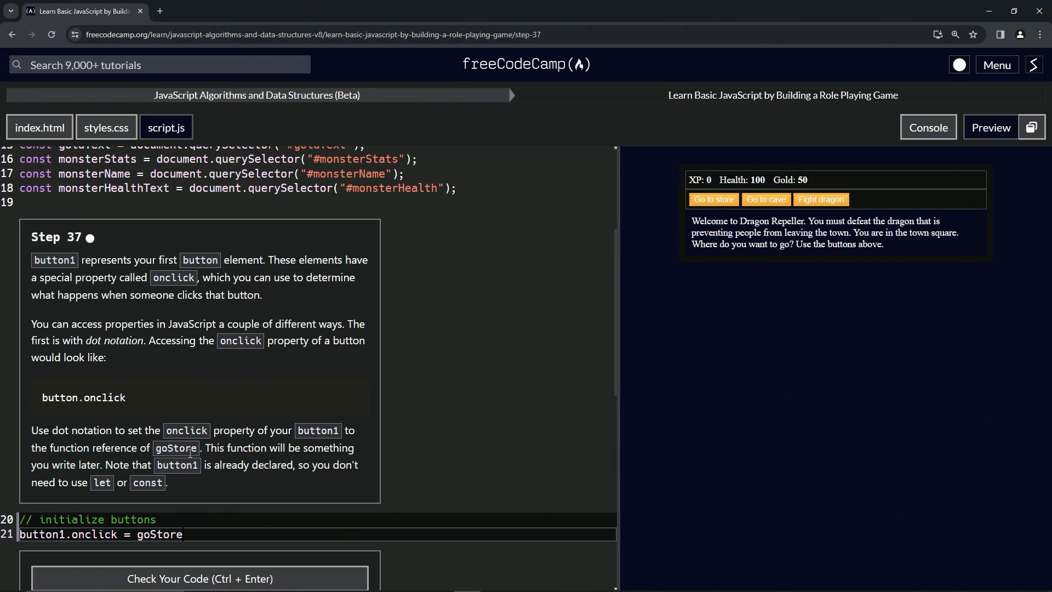
scroll("up", 3)
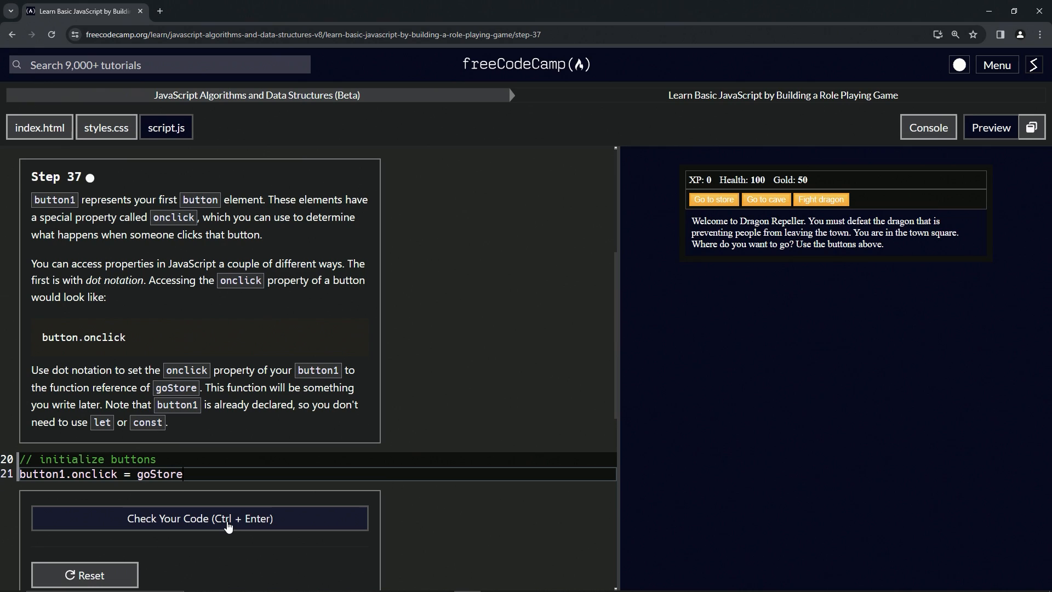
Step: Check the code for Step 37, then submit it and go to Step 38
left_click(199, 518)
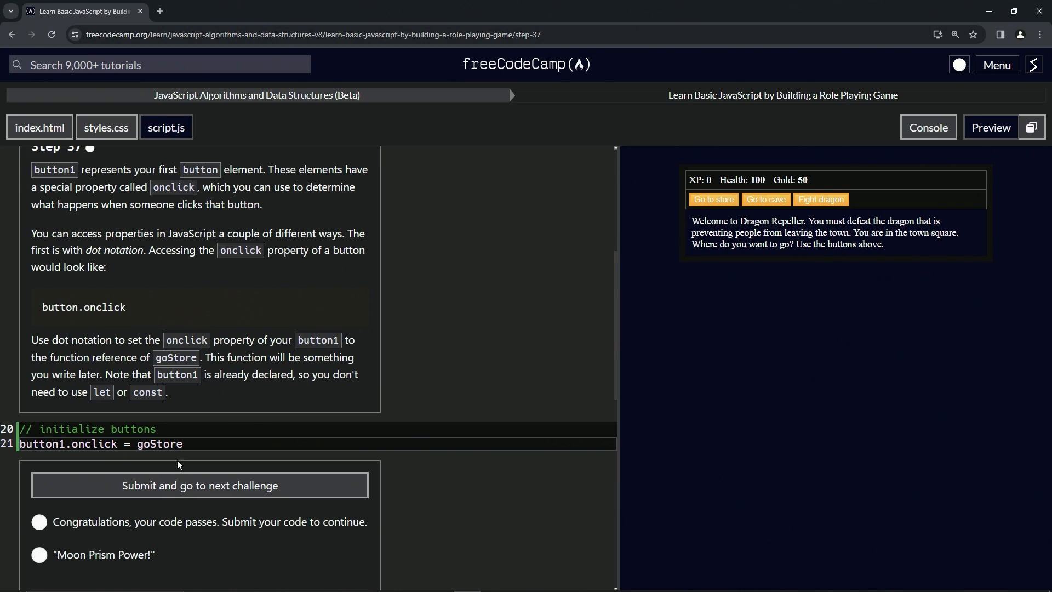
mouse_move(164, 485)
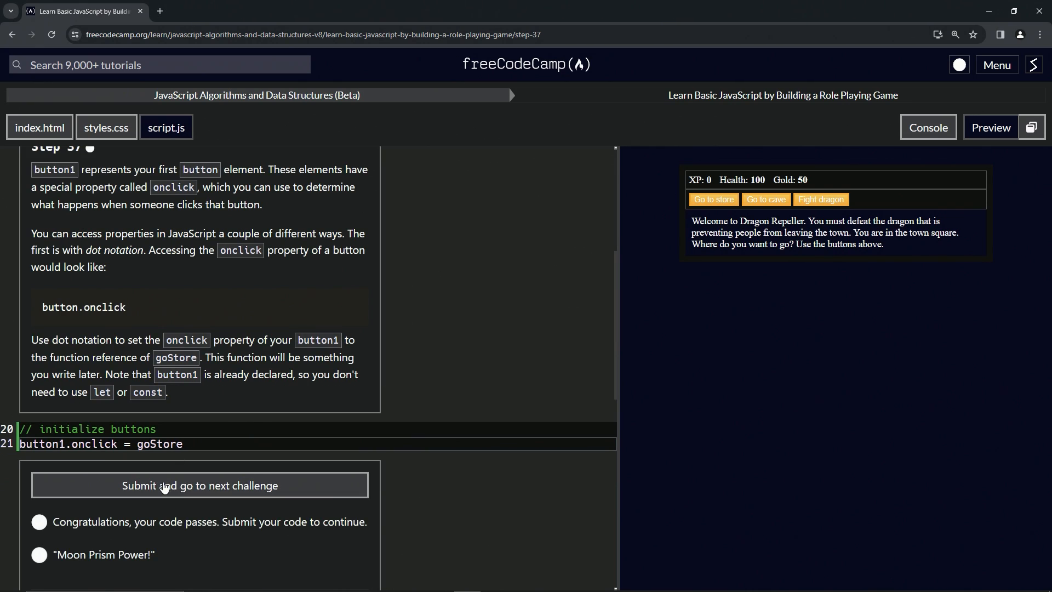
left_click(200, 485)
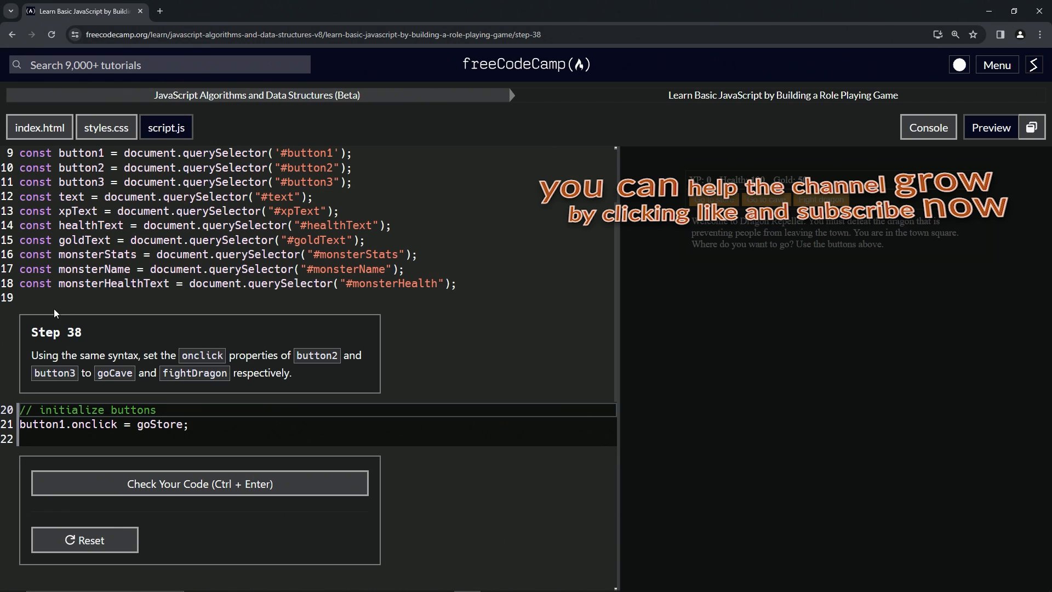